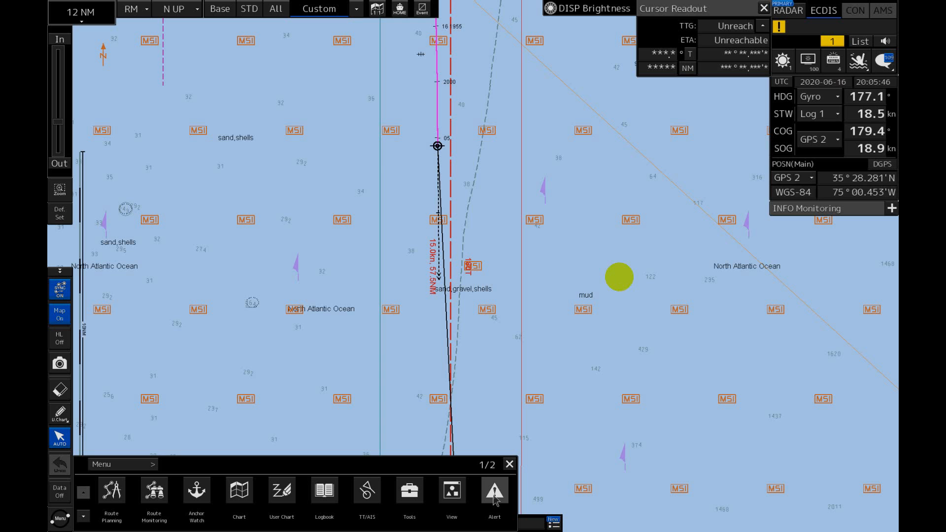
Step: Bring up the Alert panel on New Target Alarm with acquisition zones AZ1 and AZ2 drawn
click(451, 490)
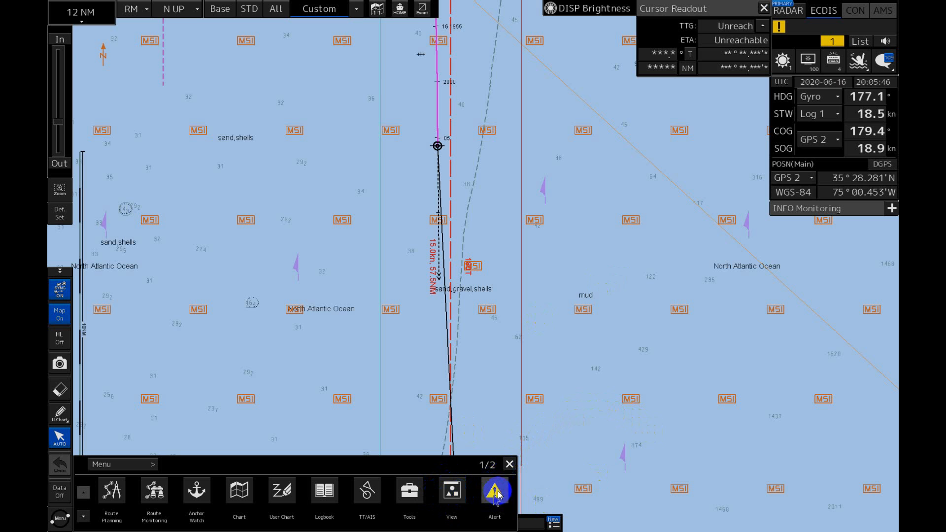
click(494, 490)
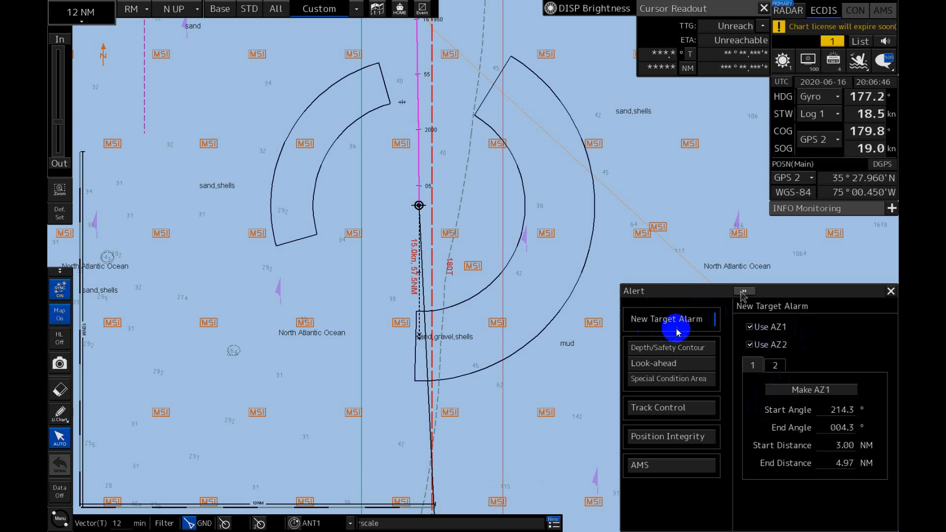
mouse_move(677, 311)
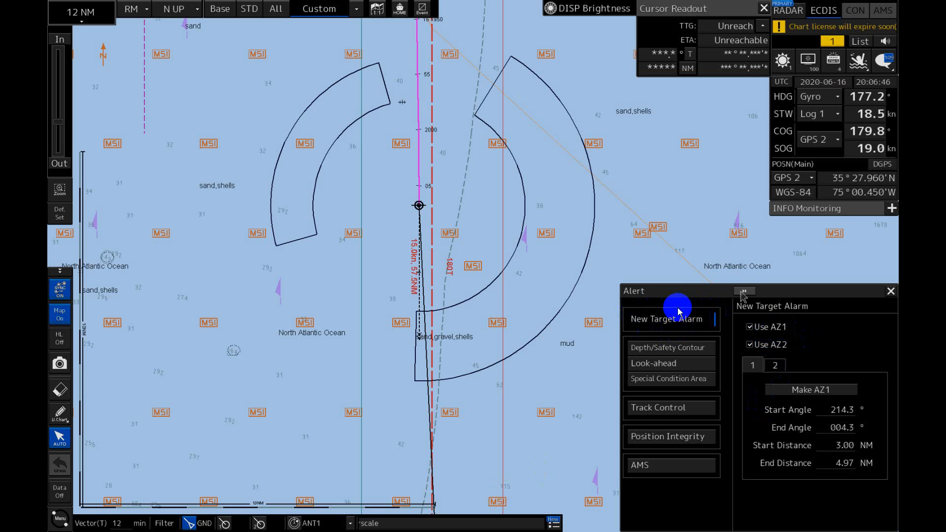
mouse_move(793, 316)
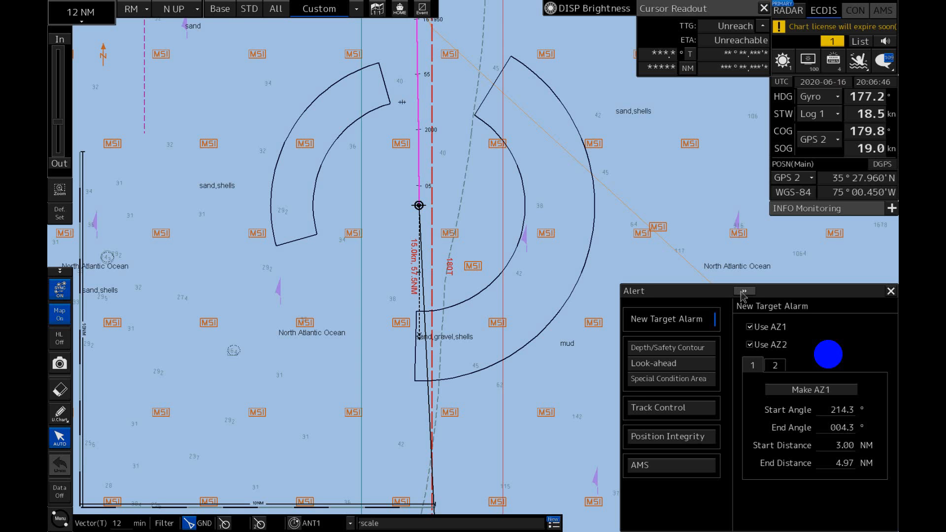
mouse_move(795, 355)
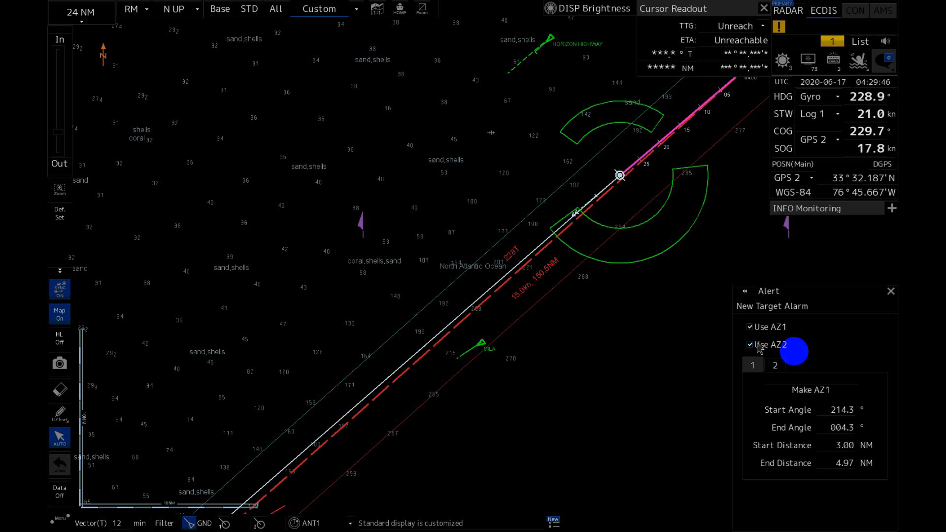
mouse_move(546, 145)
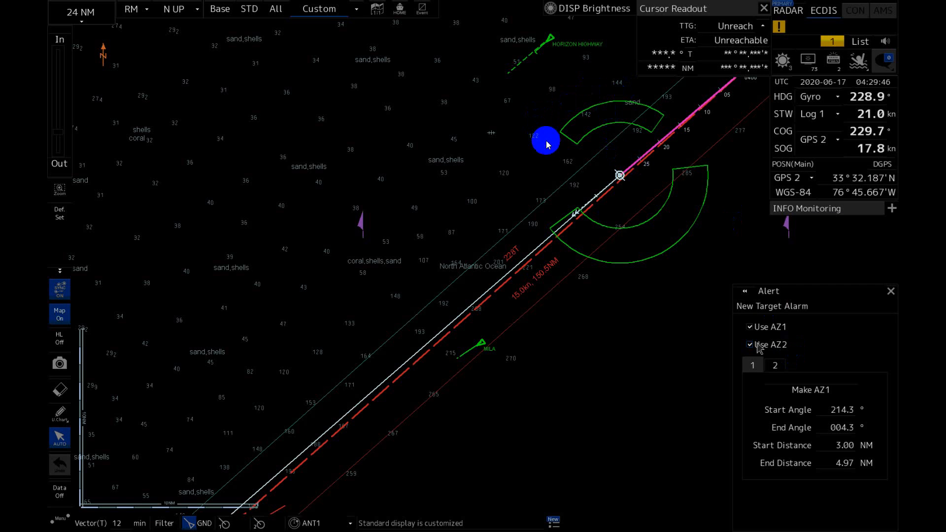
mouse_move(583, 111)
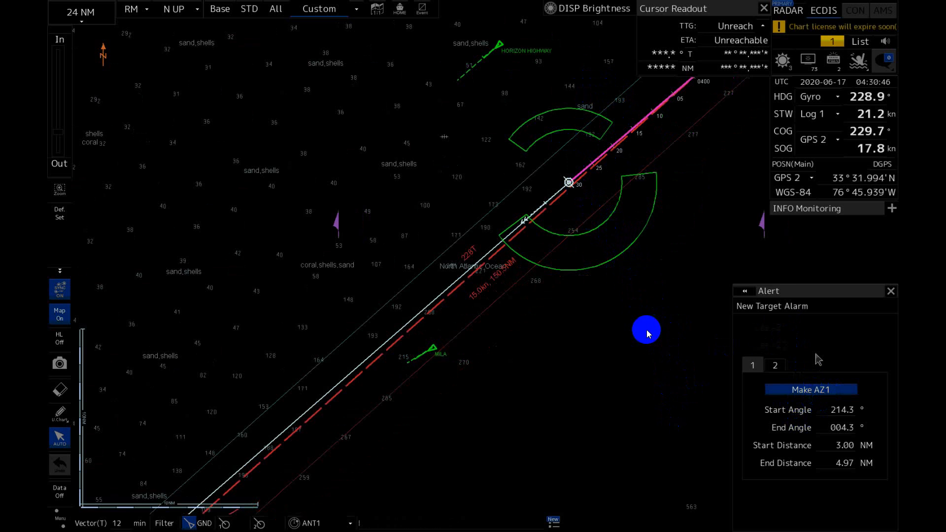
Step: Show the Depth/Safety Contour alarms: 5 m below keel, safety depth 16 m, contour 18 m
click(745, 291)
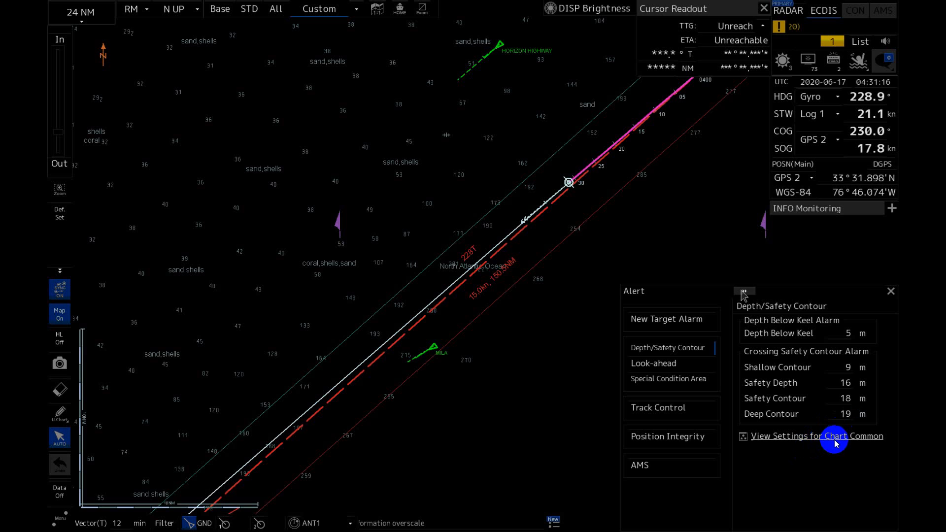
mouse_move(817, 455)
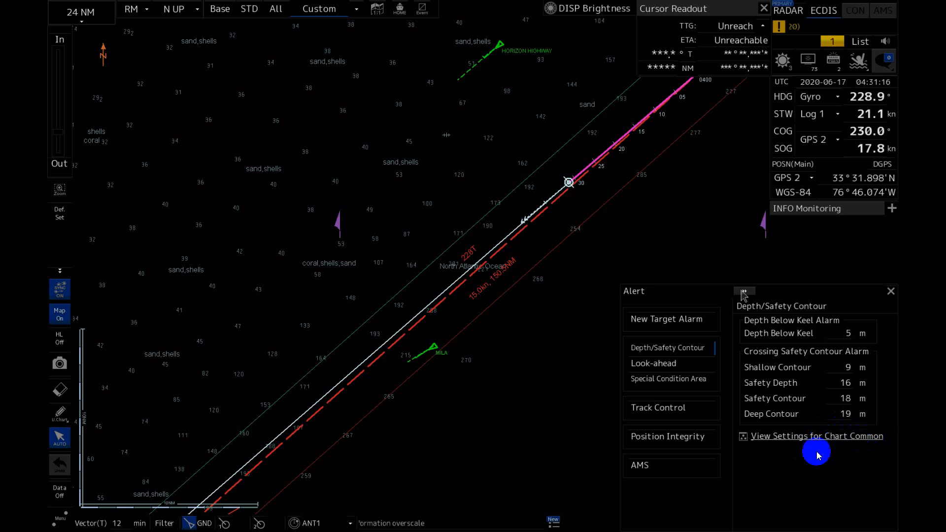
mouse_move(788, 472)
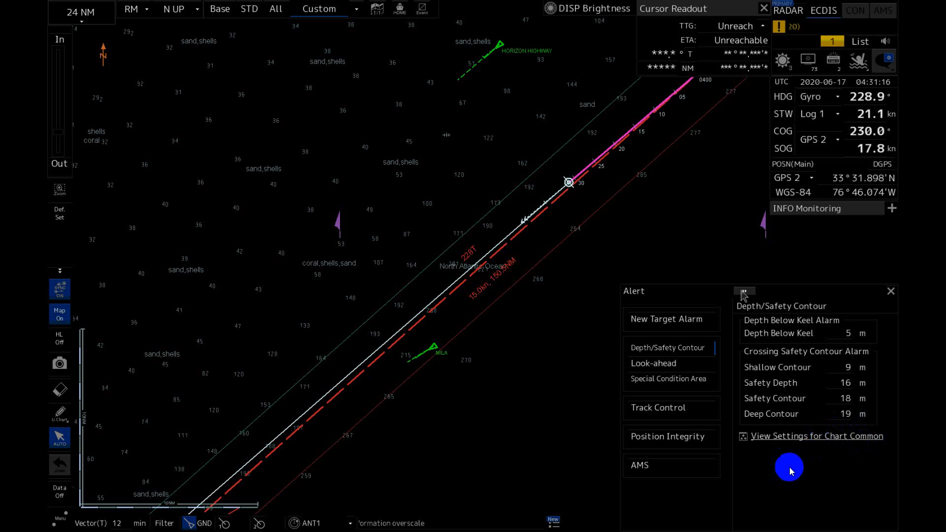
mouse_move(830, 441)
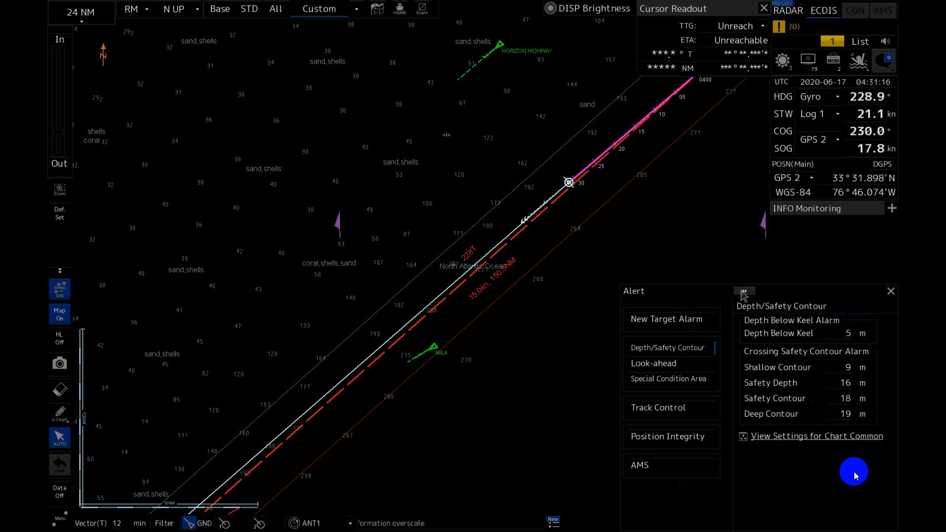
mouse_move(778, 441)
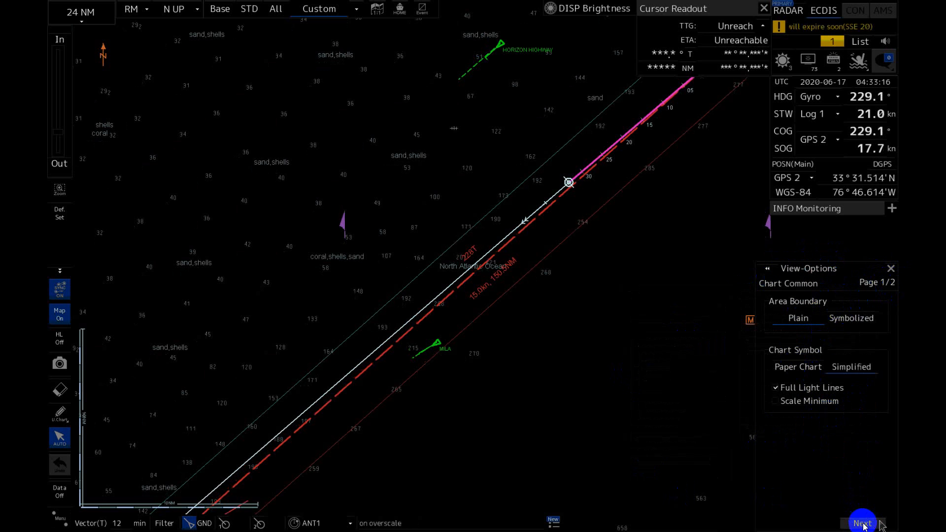
Step: Show Chart Common view settings page 2 with depth contours 9, 16, 18 and 19 m
click(861, 523)
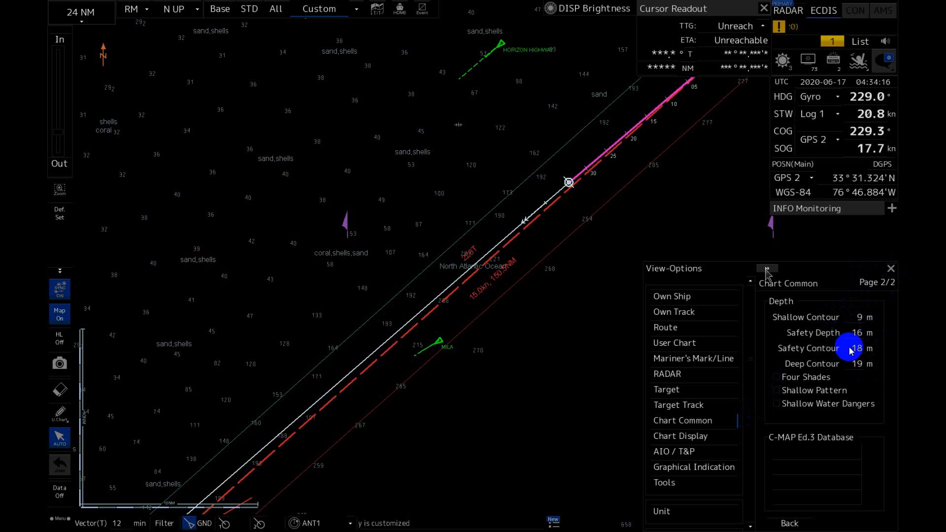
mouse_move(862, 378)
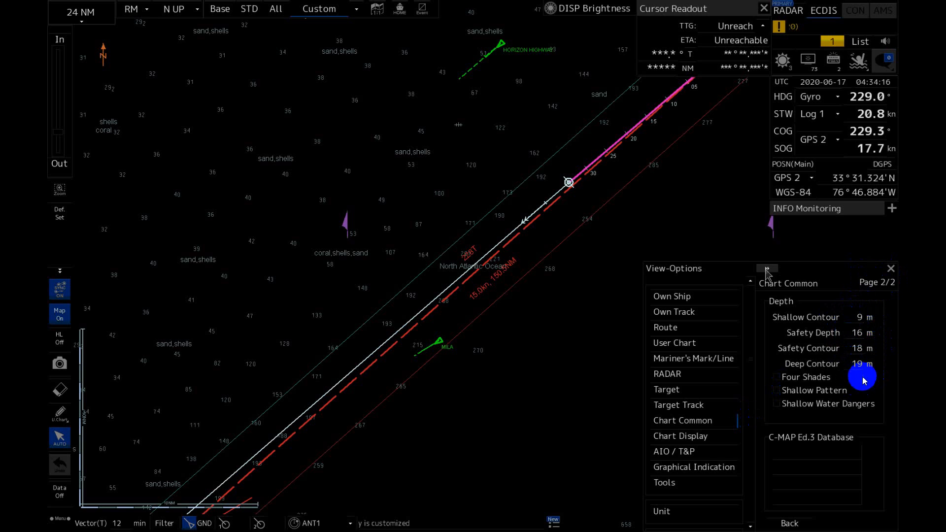
mouse_move(884, 375)
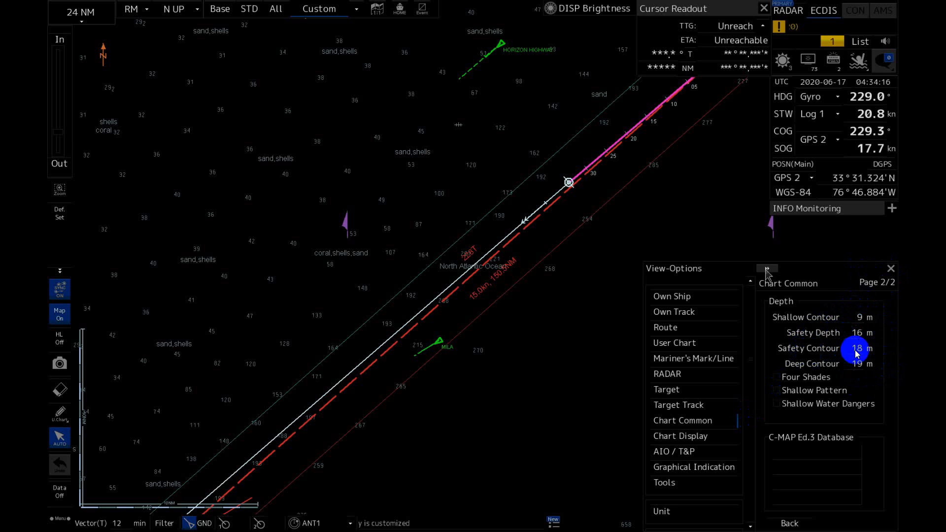
click(861, 316)
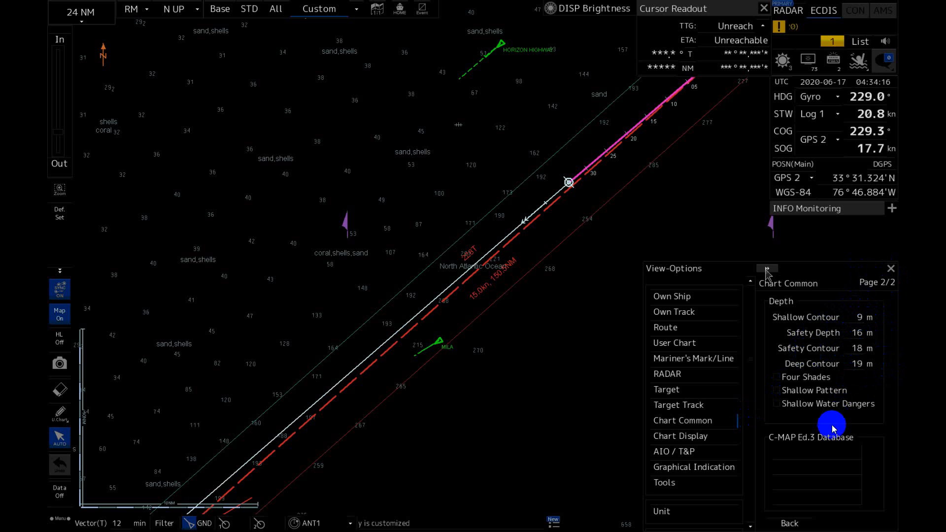
mouse_move(804, 425)
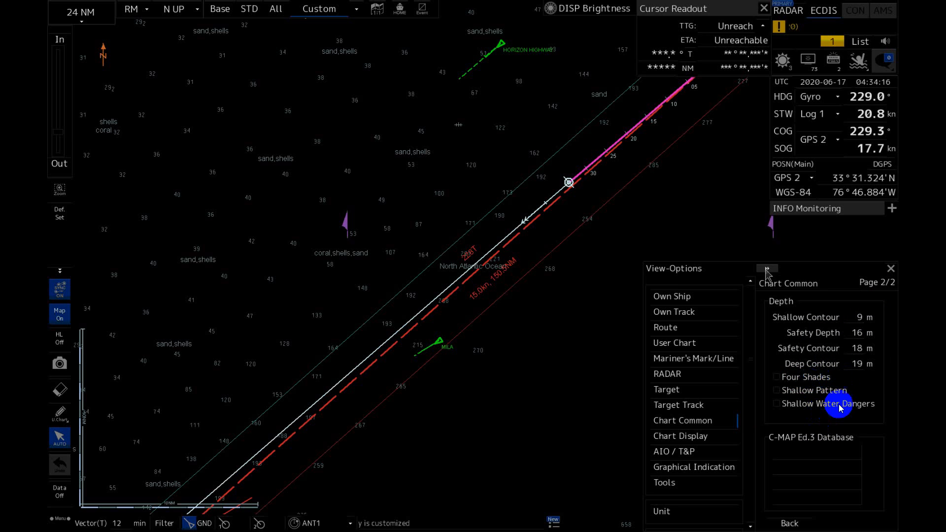
mouse_move(841, 407)
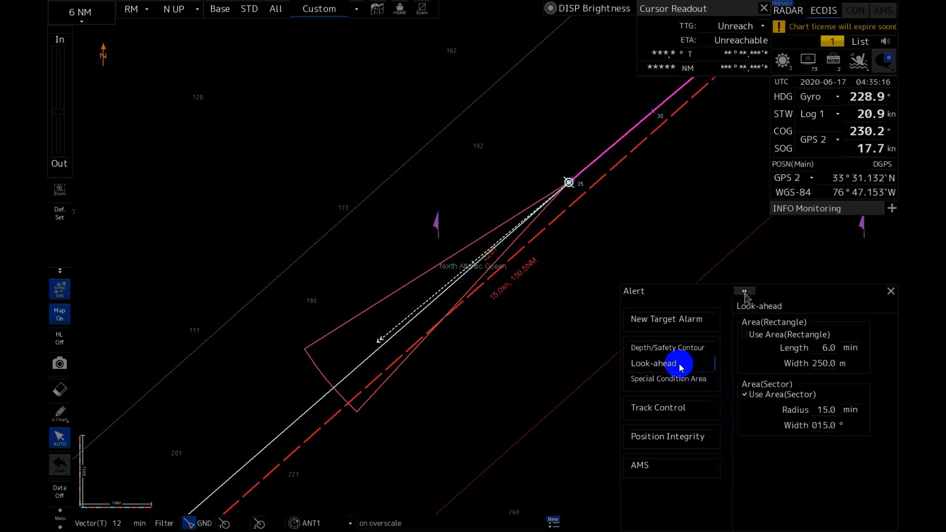
mouse_move(777, 407)
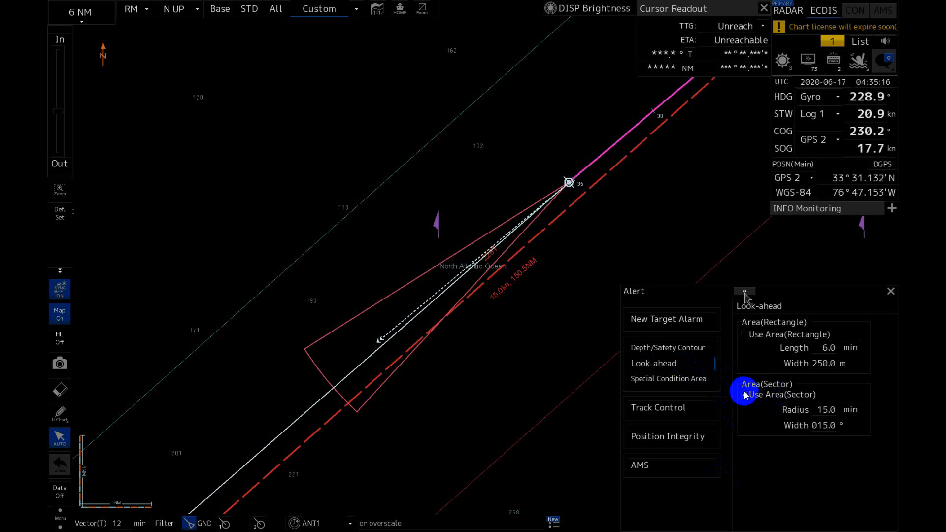
Step: Use a rectangular look-ahead area 3.0 min long and 250 m wide instead of the sector
click(743, 394)
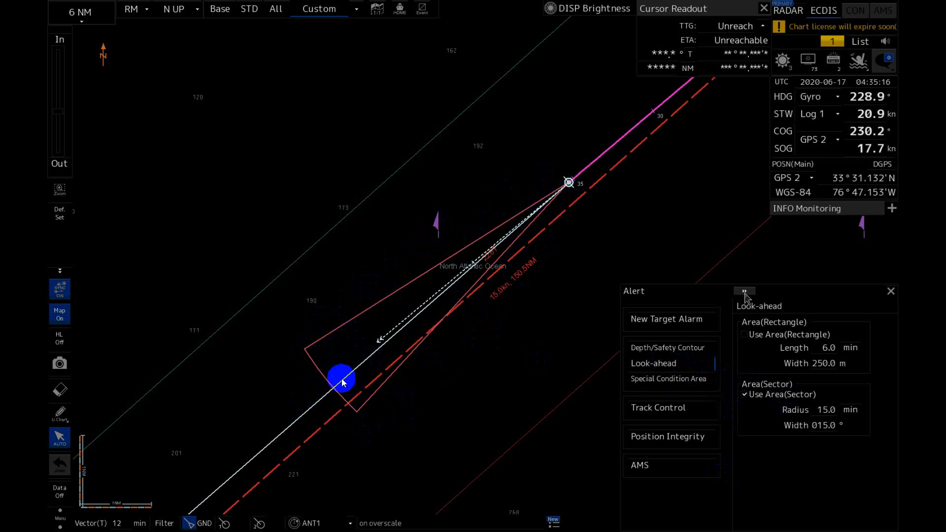
mouse_move(745, 384)
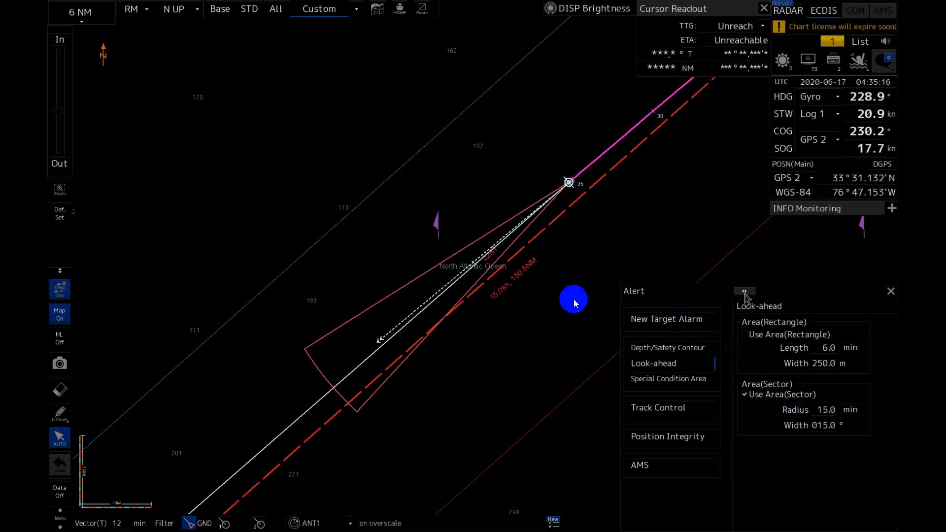
mouse_move(472, 277)
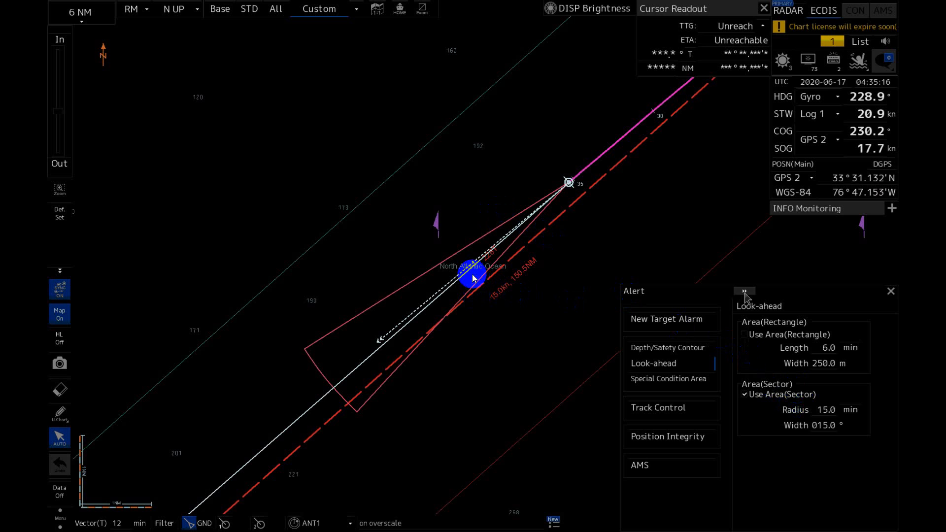
drag(471, 277, 446, 375)
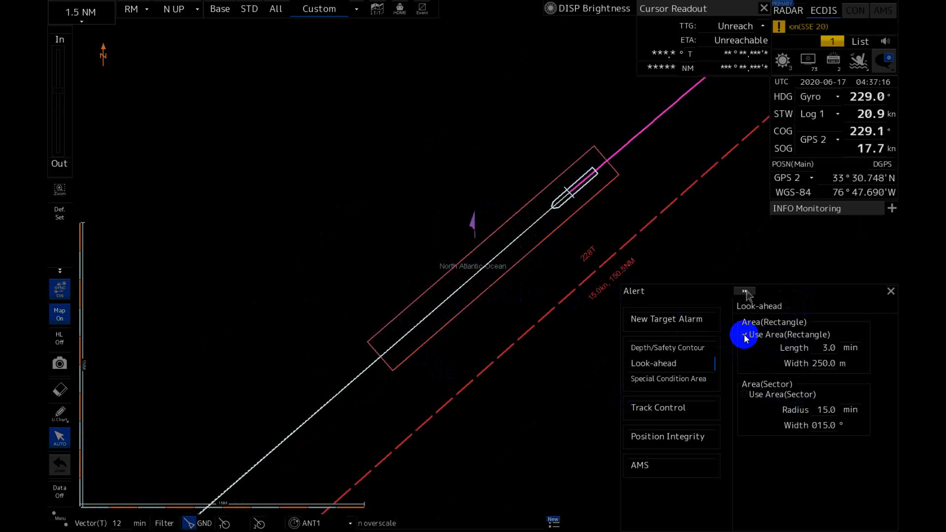
click(745, 334)
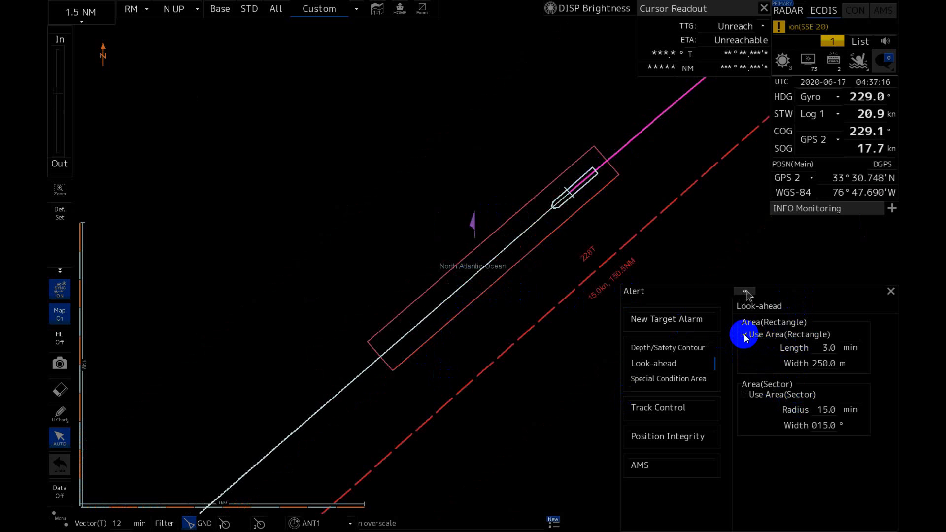
click(667, 379)
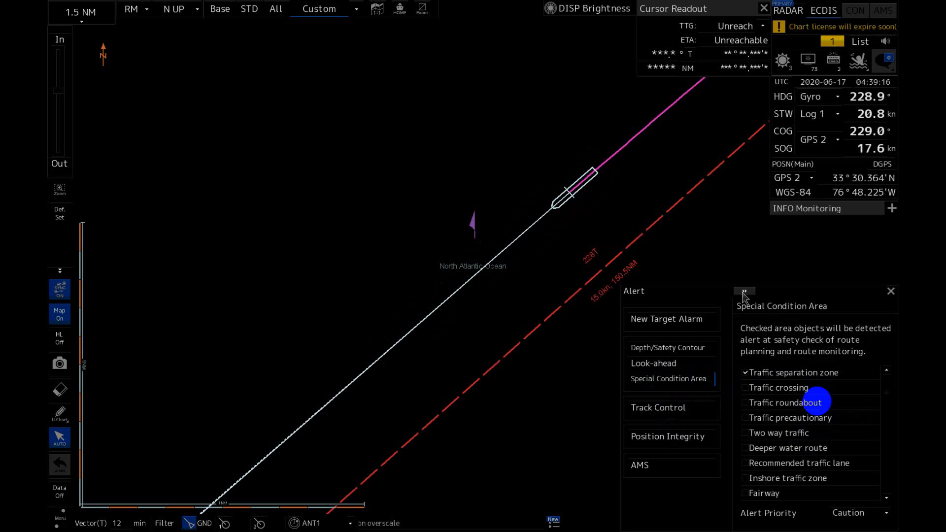
mouse_move(813, 403)
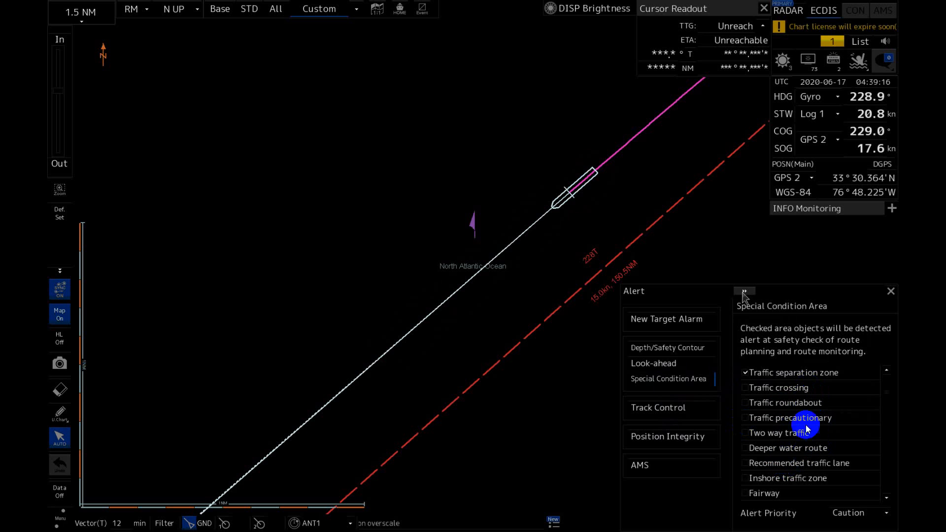
mouse_move(802, 429)
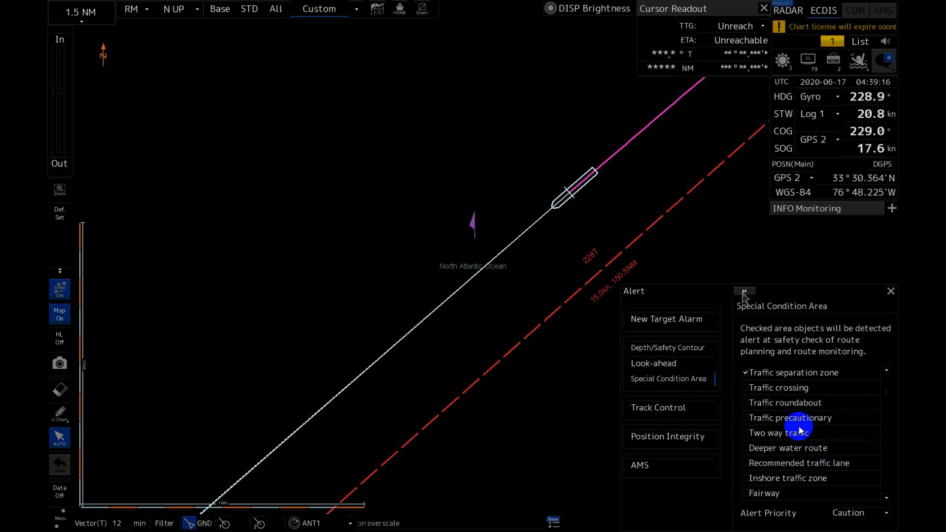
mouse_move(791, 415)
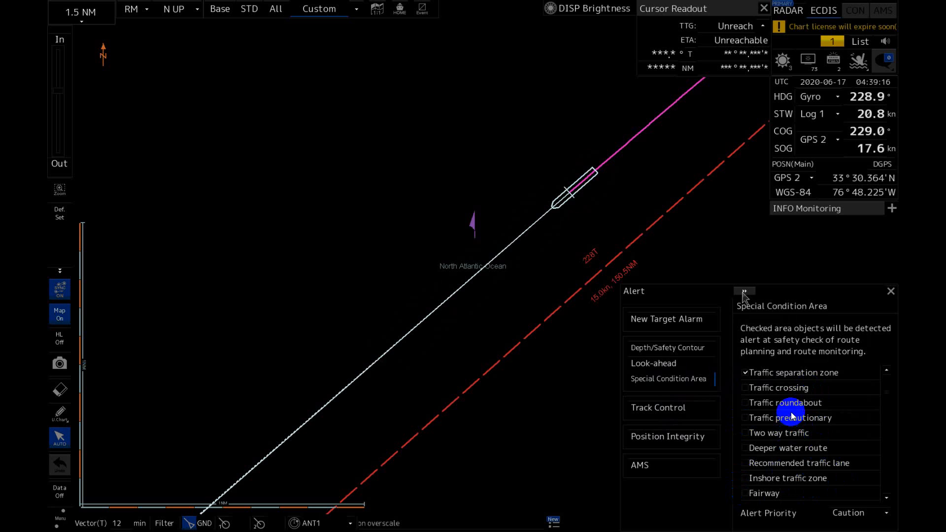
mouse_move(792, 416)
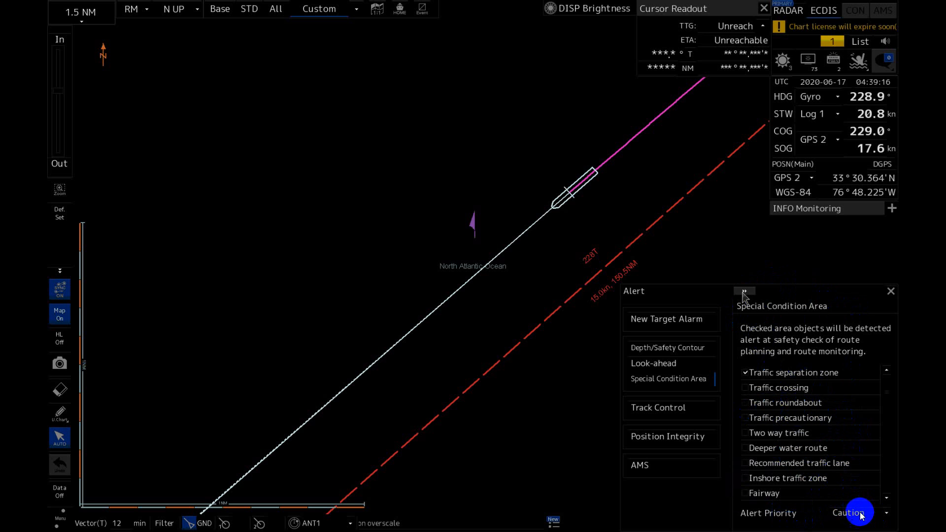
Step: Keep the special condition area alert priority at Caution
click(885, 512)
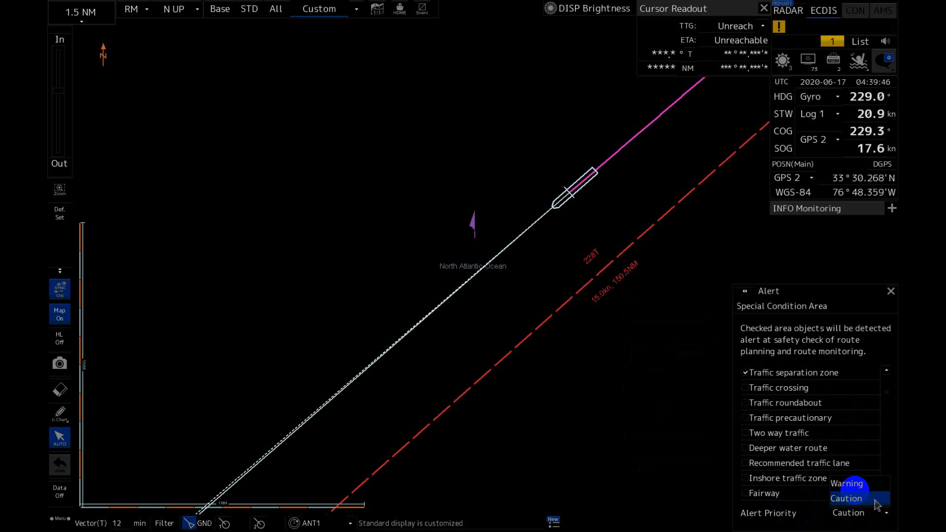
click(745, 292)
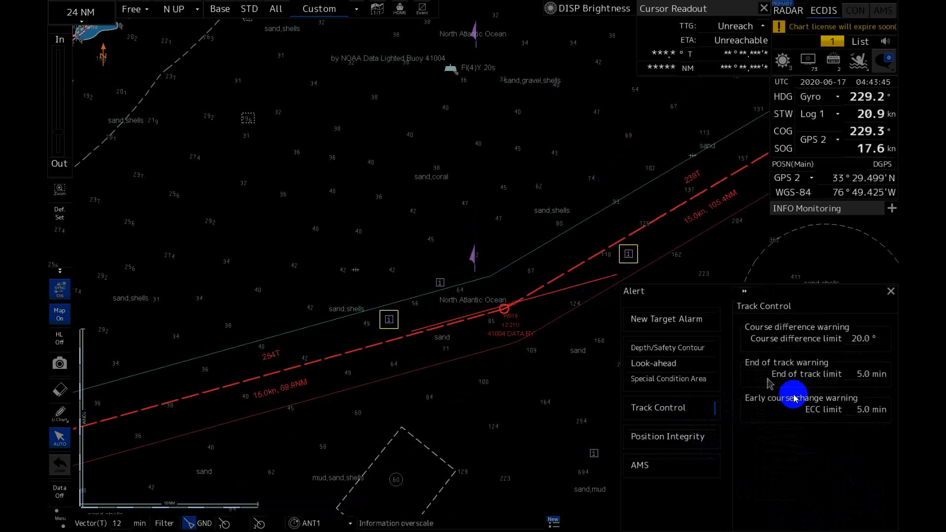
mouse_move(882, 337)
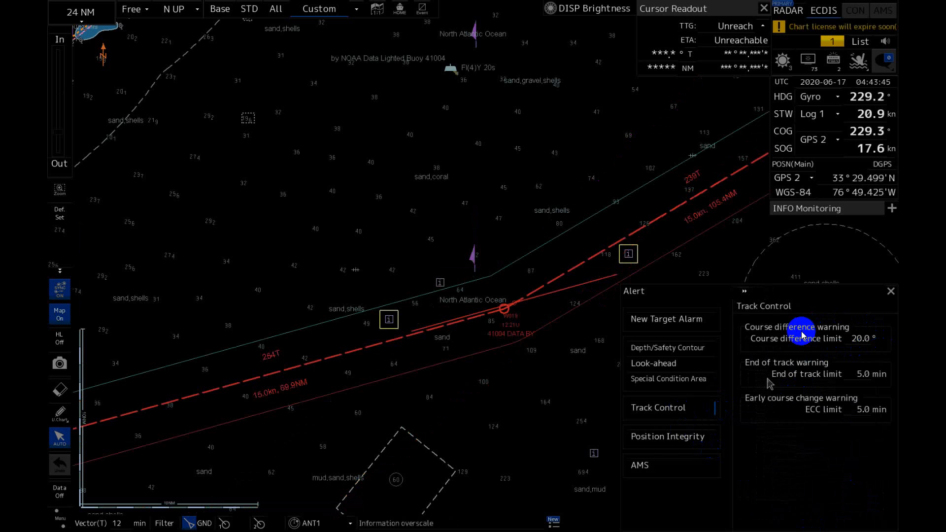
mouse_move(872, 337)
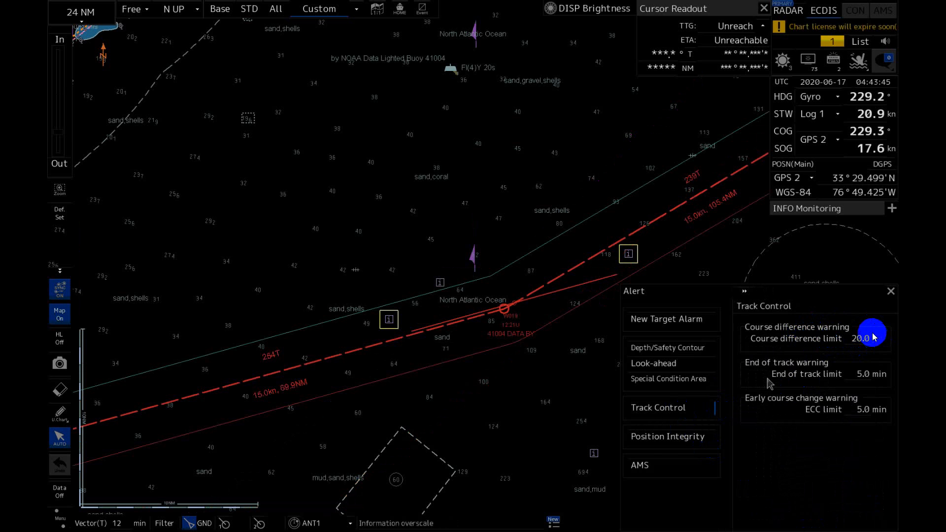
mouse_move(875, 350)
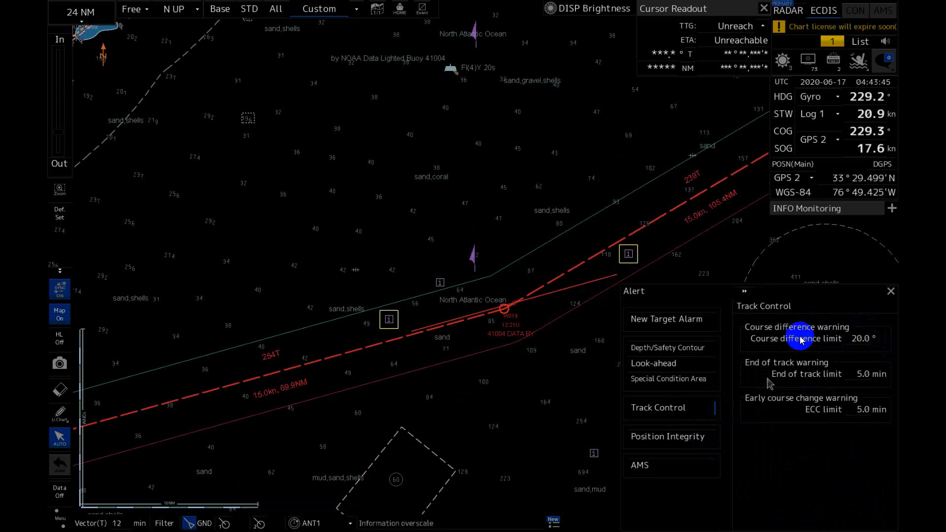
mouse_move(867, 338)
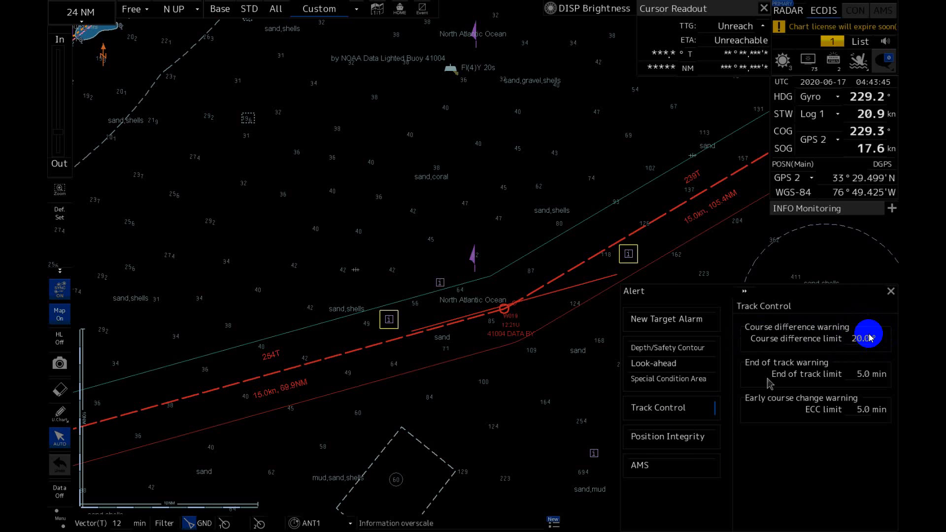
mouse_move(677, 166)
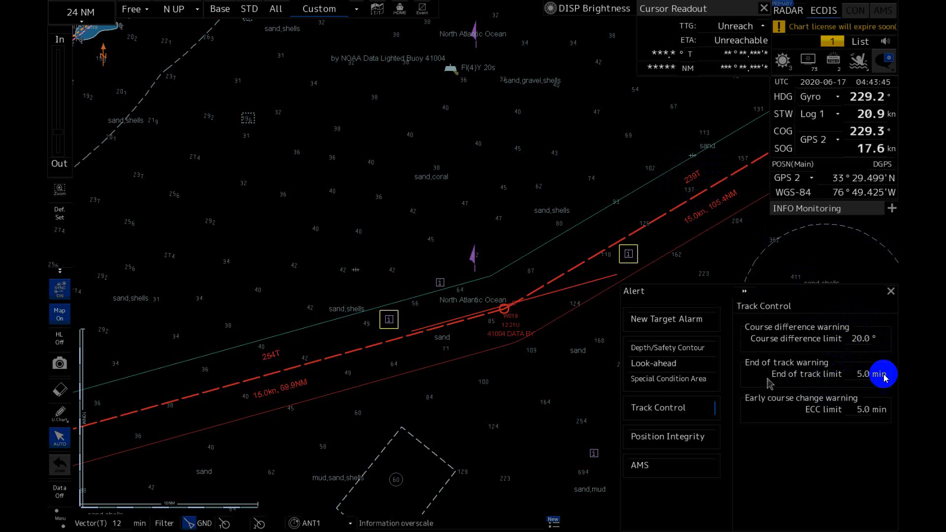
mouse_move(855, 401)
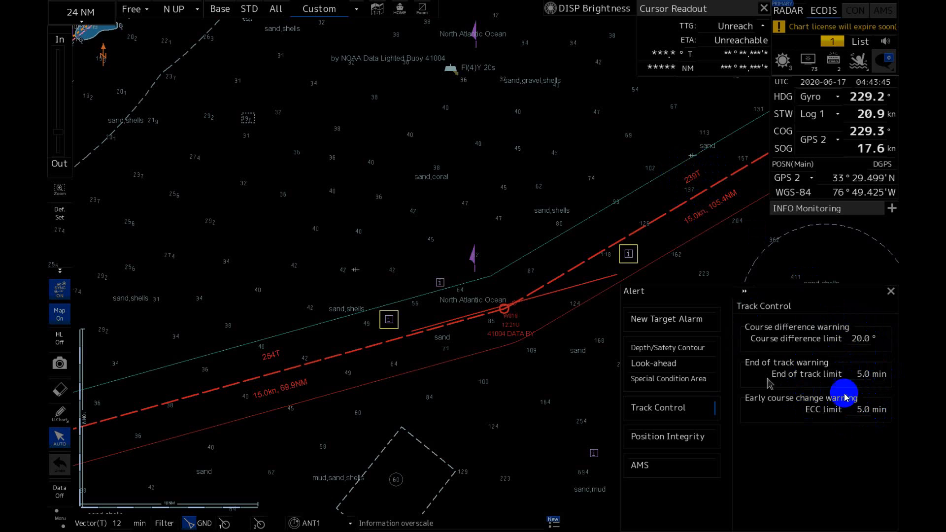
mouse_move(864, 397)
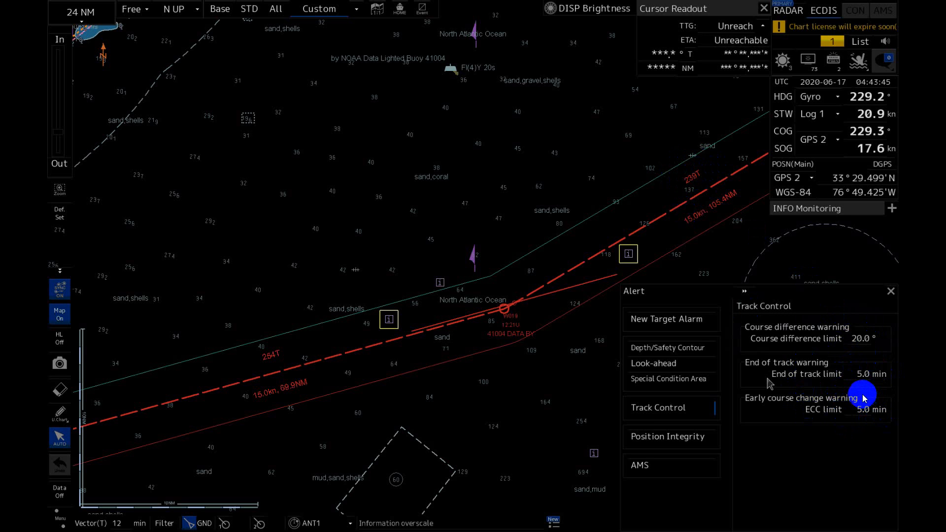
mouse_move(880, 423)
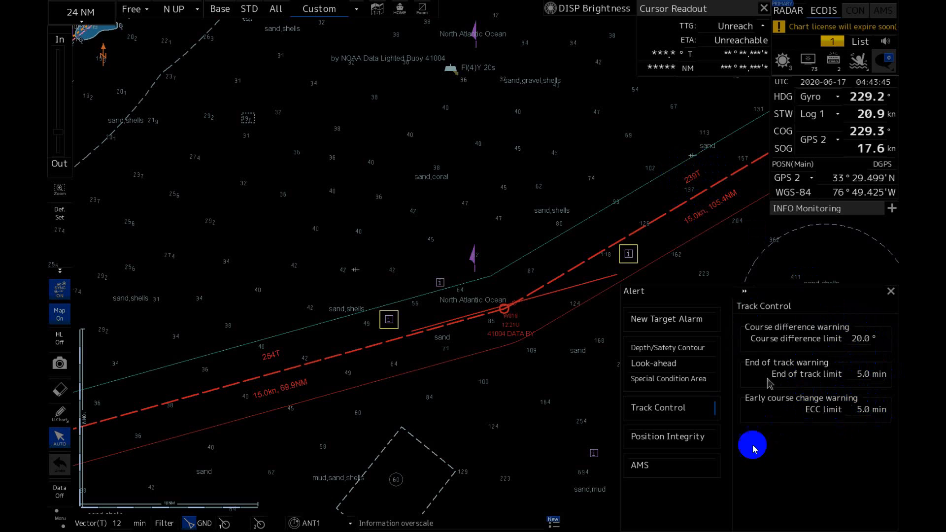
Step: Show Position Integrity settings: discrepancy 1.000 NM, radius limits 30 m and 10 m, HDOP 4
click(667, 436)
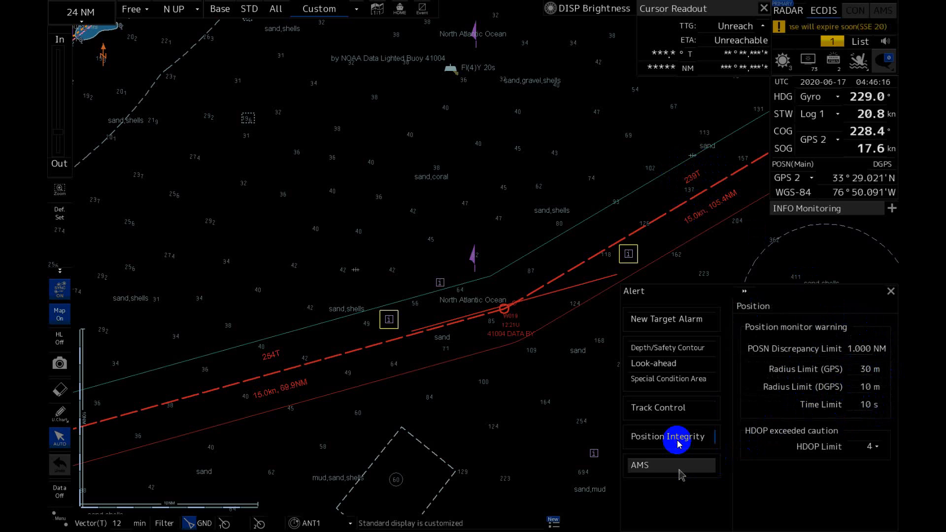
mouse_move(814, 412)
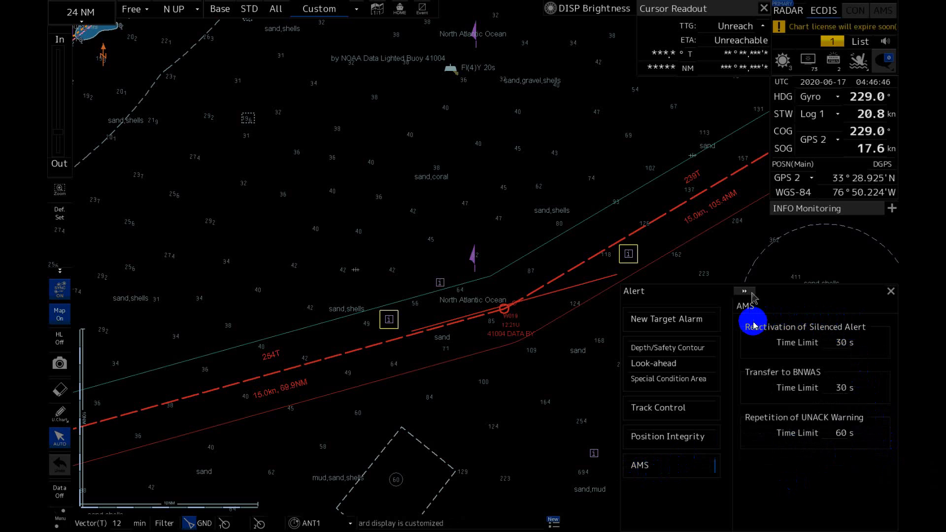
mouse_move(756, 326)
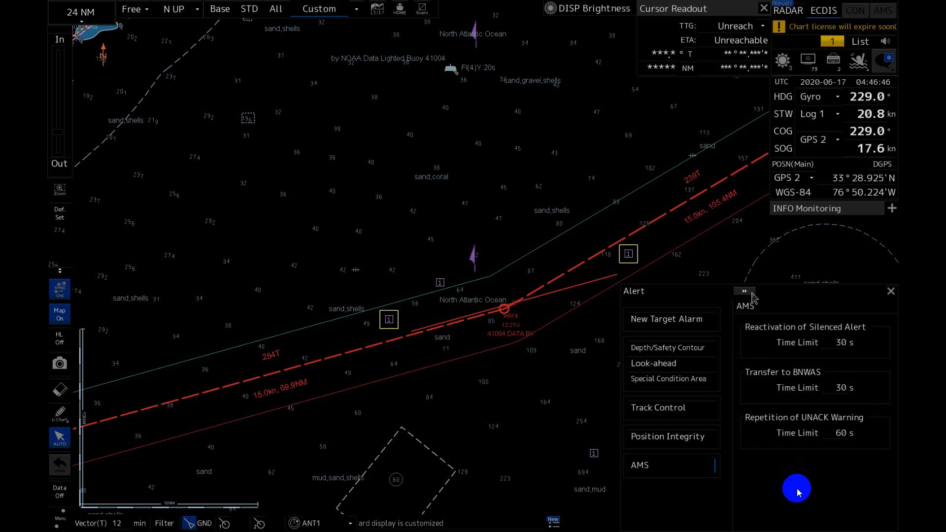
mouse_move(797, 488)
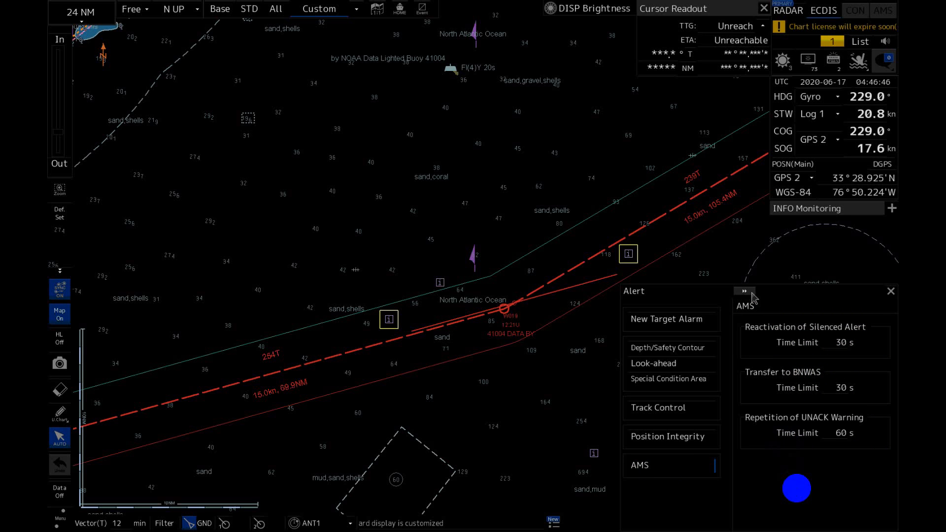